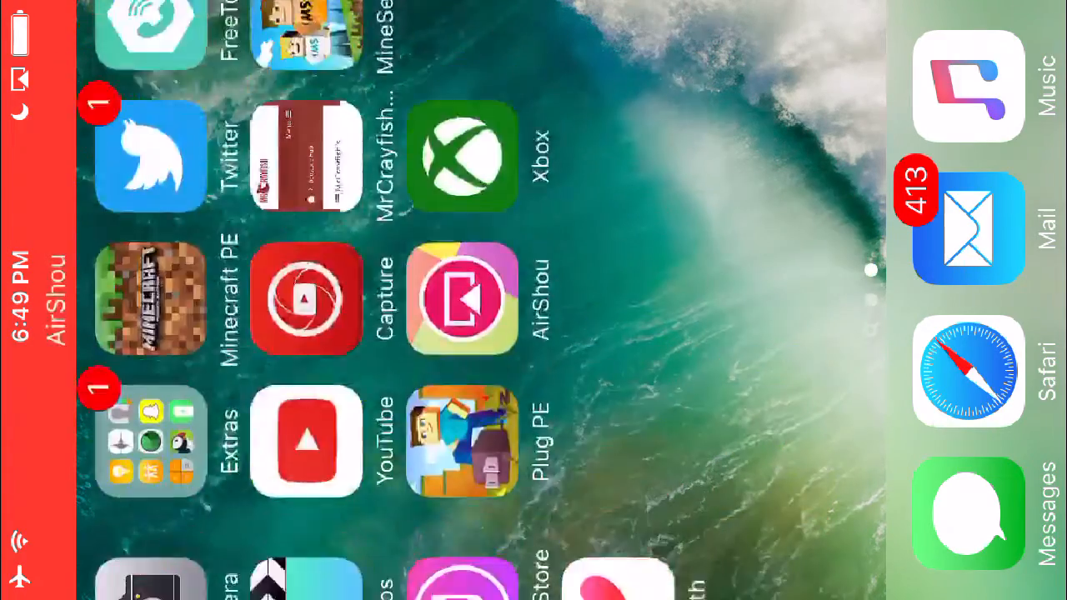
# Swipe through the home screen pages to locate the needed app.
pyautogui.scroll(-3)
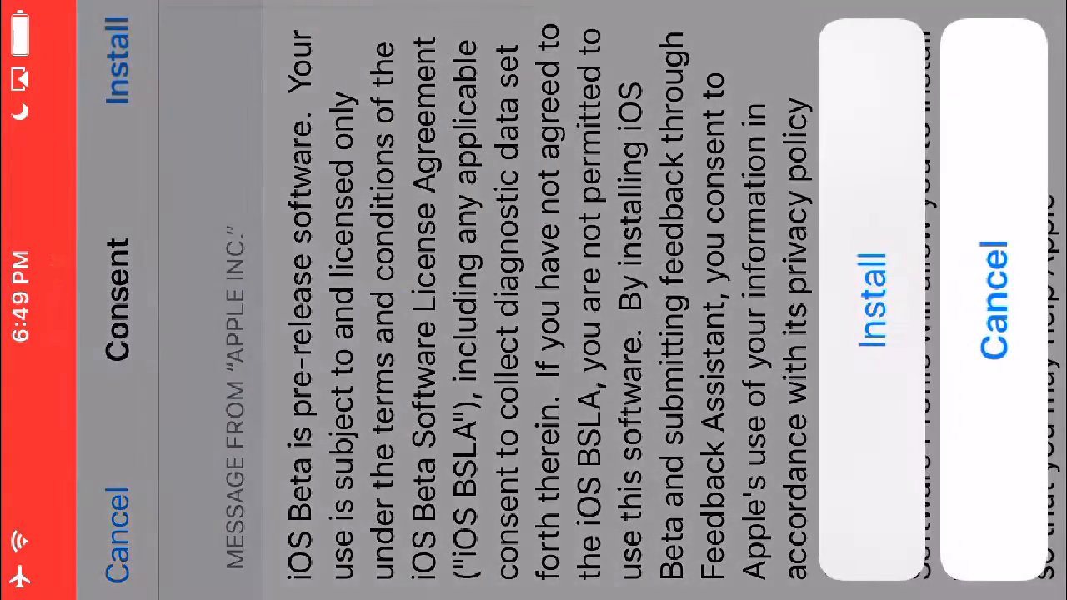
# Agree to the beta consent and install the iOS Beta Software Profile, then leave its details.
pyautogui.click(870, 301)
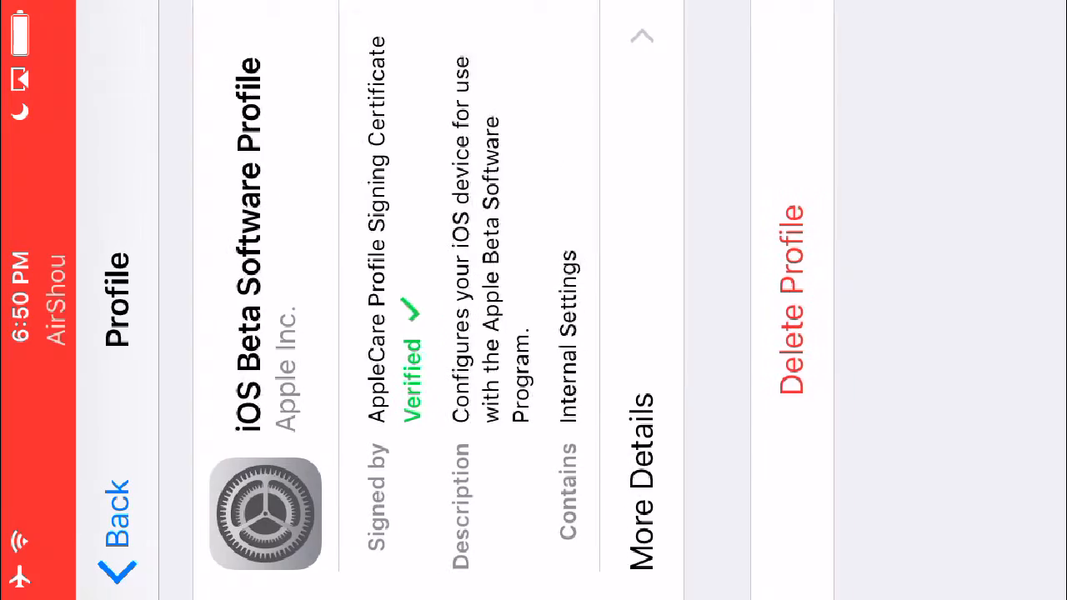
pyautogui.click(117, 517)
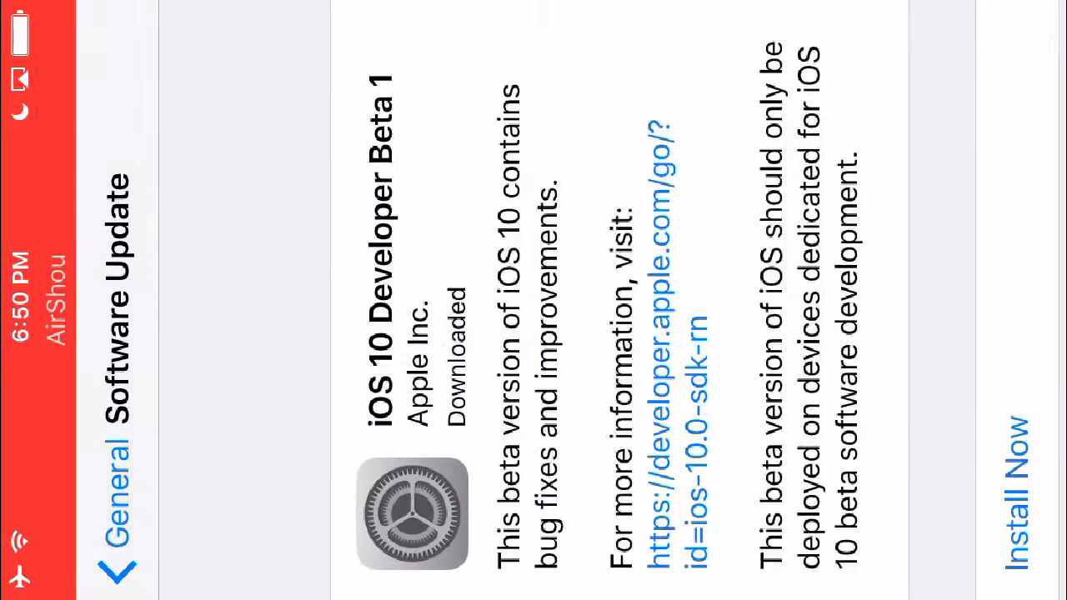
# View the iOS 10 Developer Beta 1 entry in General > Software Update.
pyautogui.hscroll(-3)
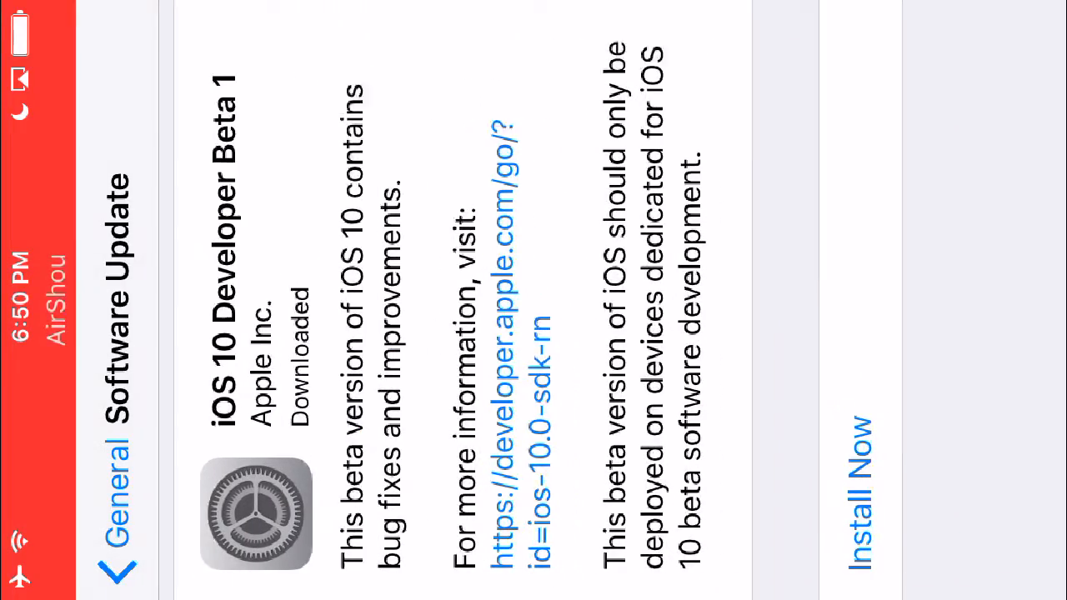